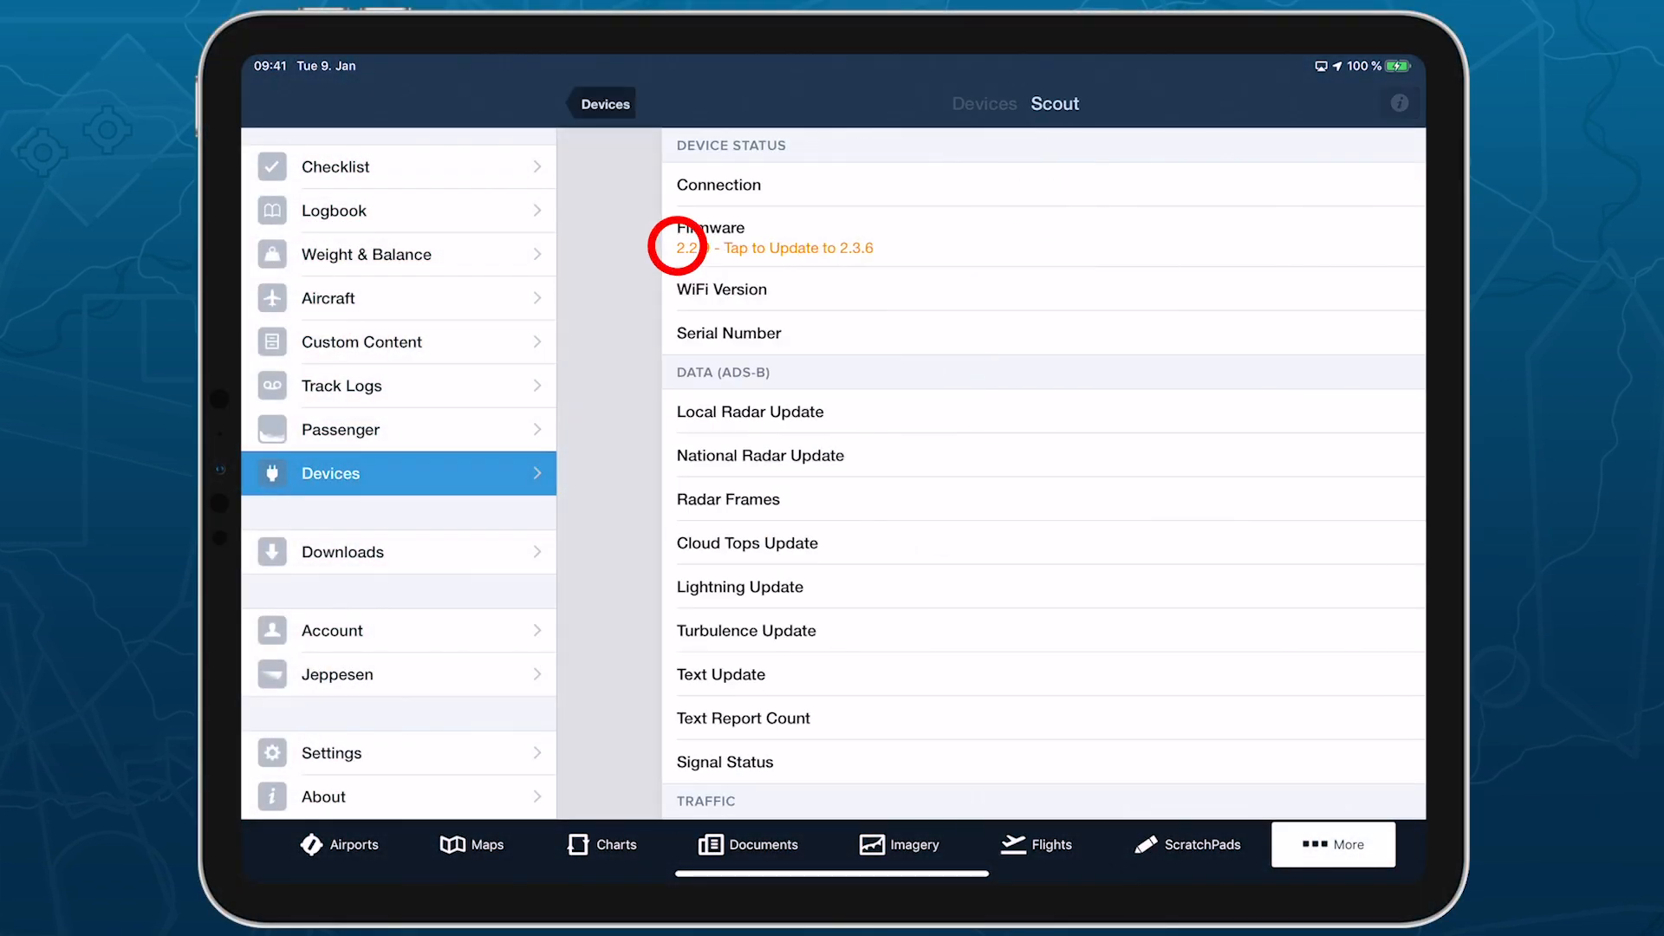
# Step: Begin updating the Scout receiver's firmware from 2.2.9 to 2.3.6
pyautogui.click(789, 247)
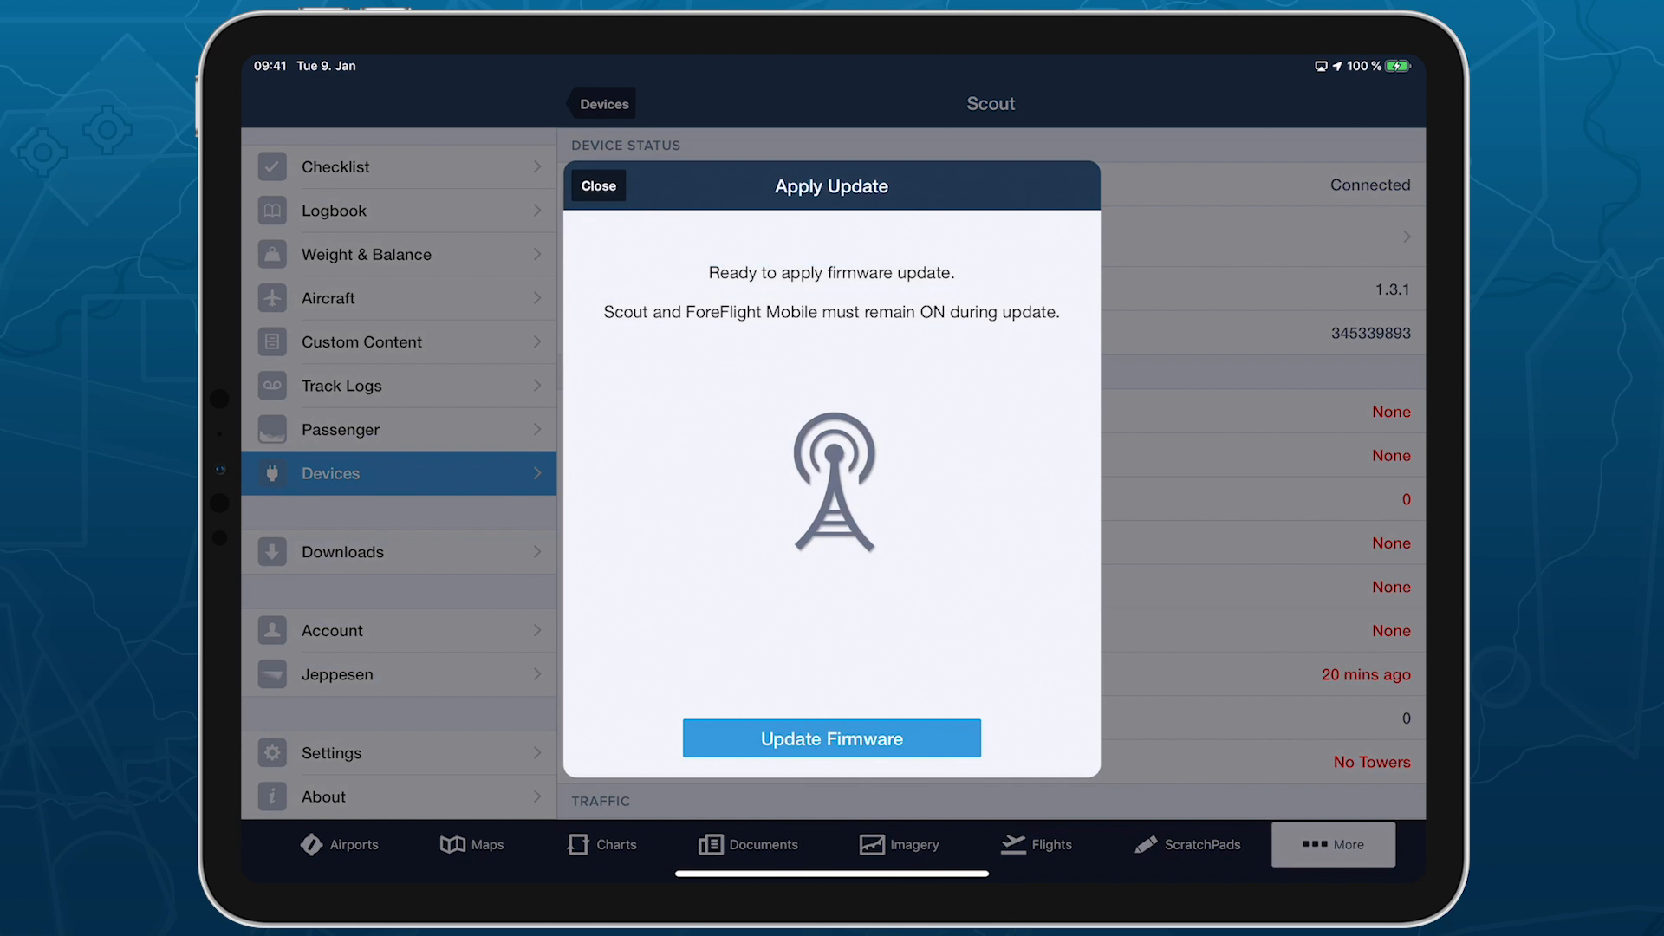
pyautogui.click(831, 738)
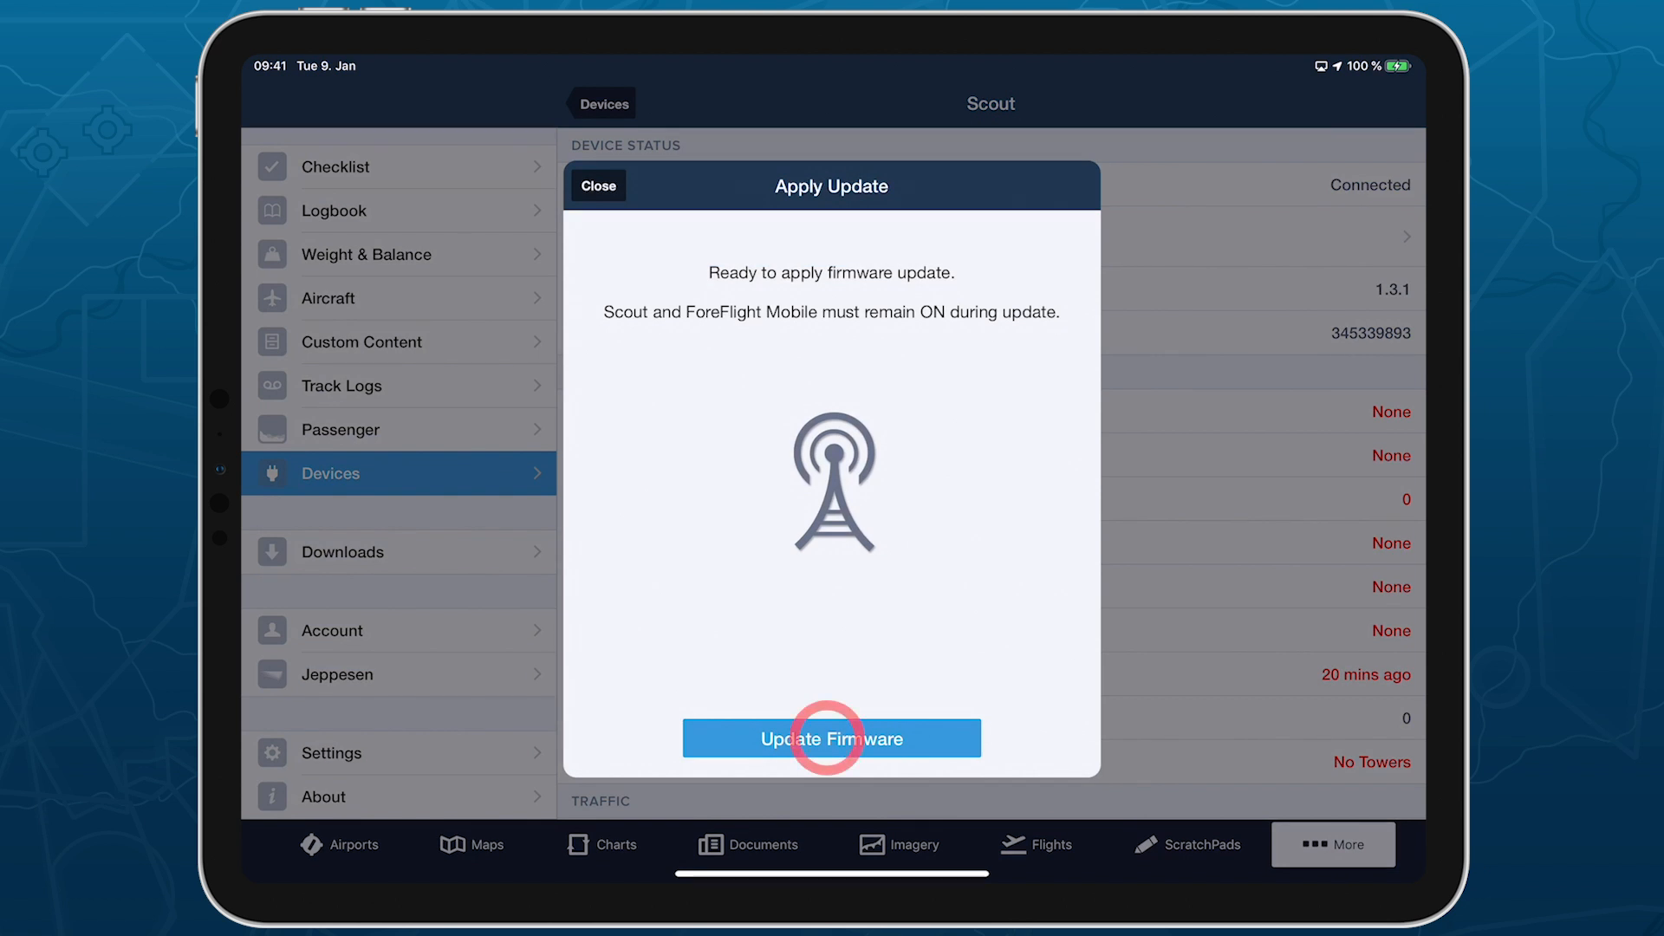
pyautogui.click(831, 739)
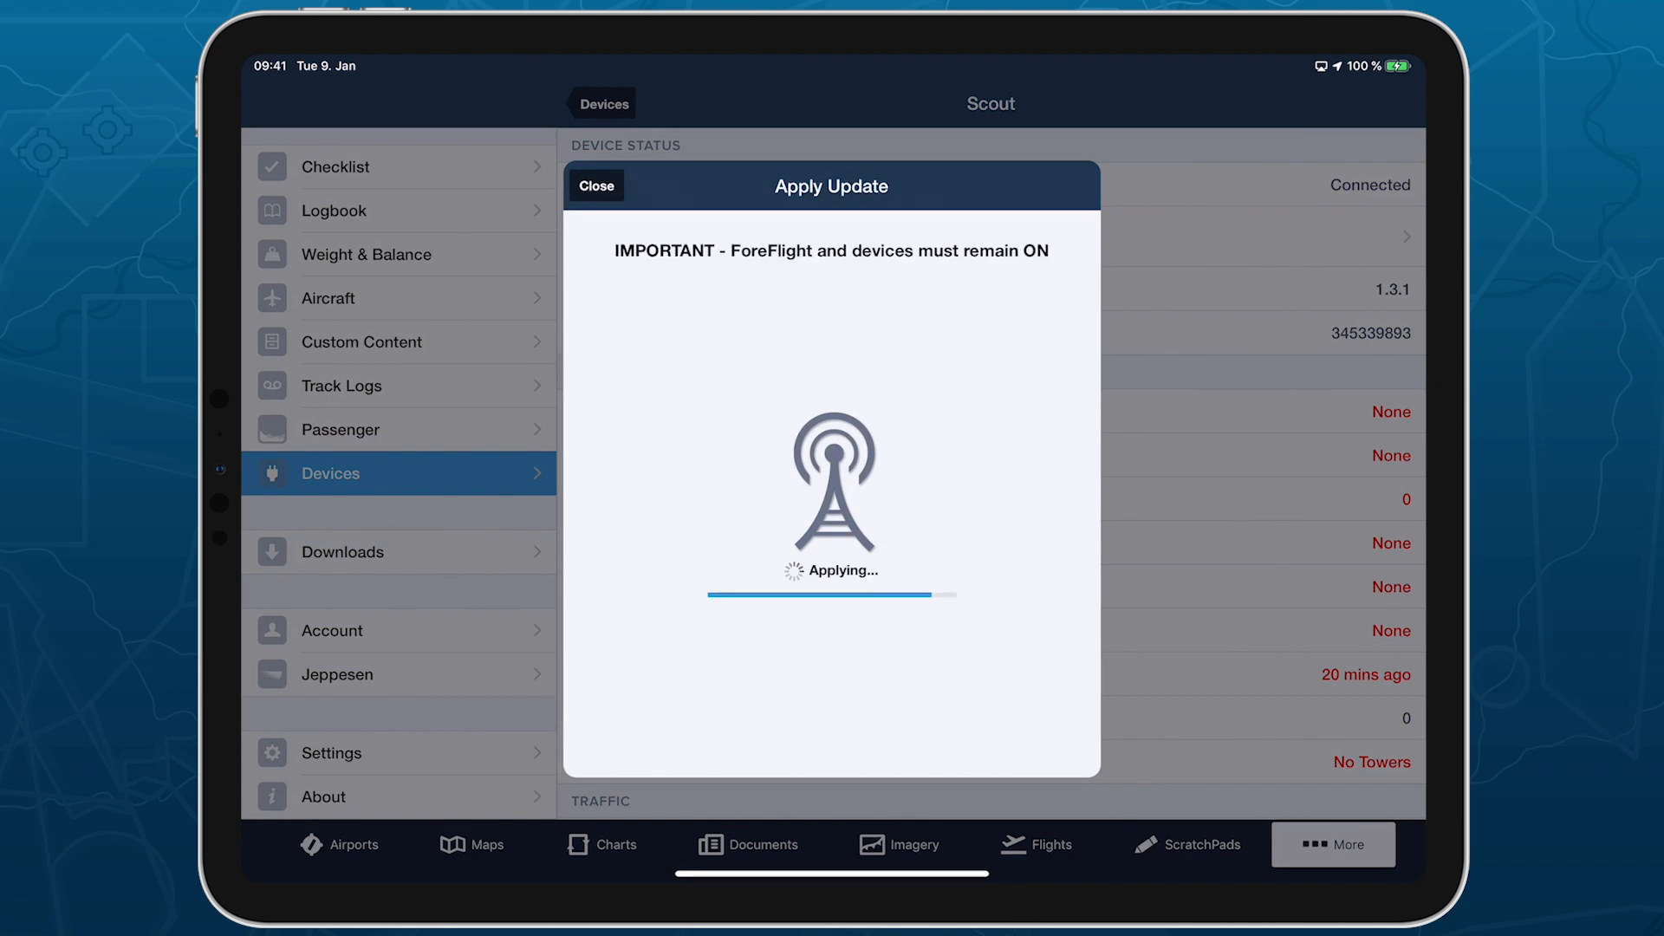
pyautogui.click(472, 843)
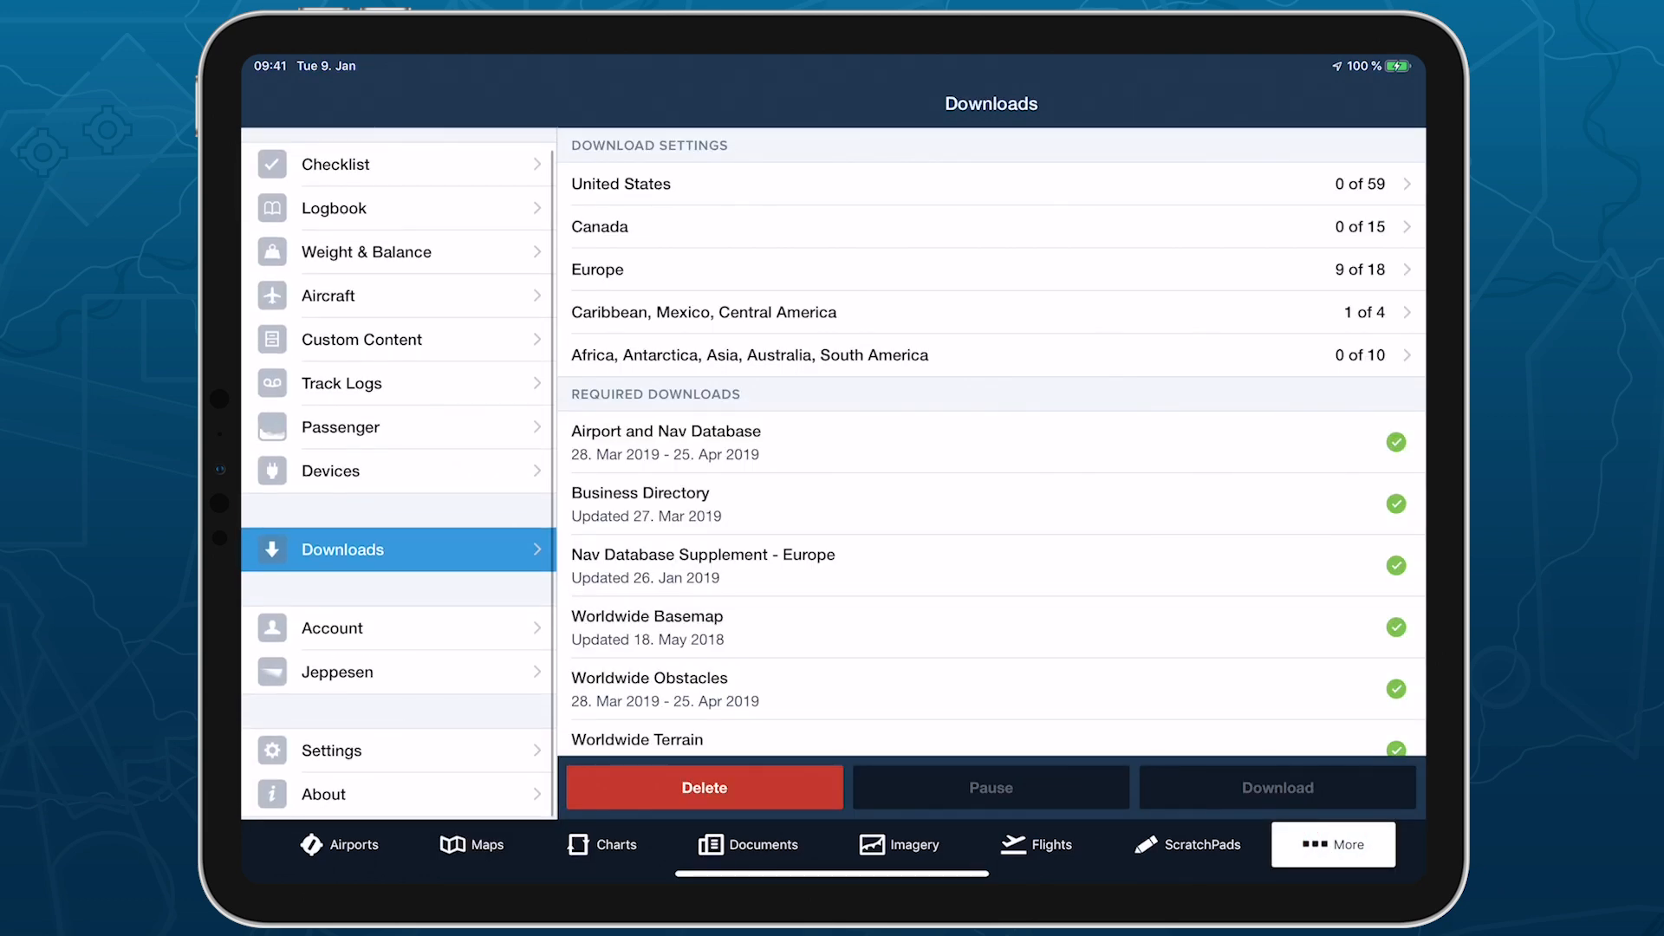
pyautogui.click(322, 797)
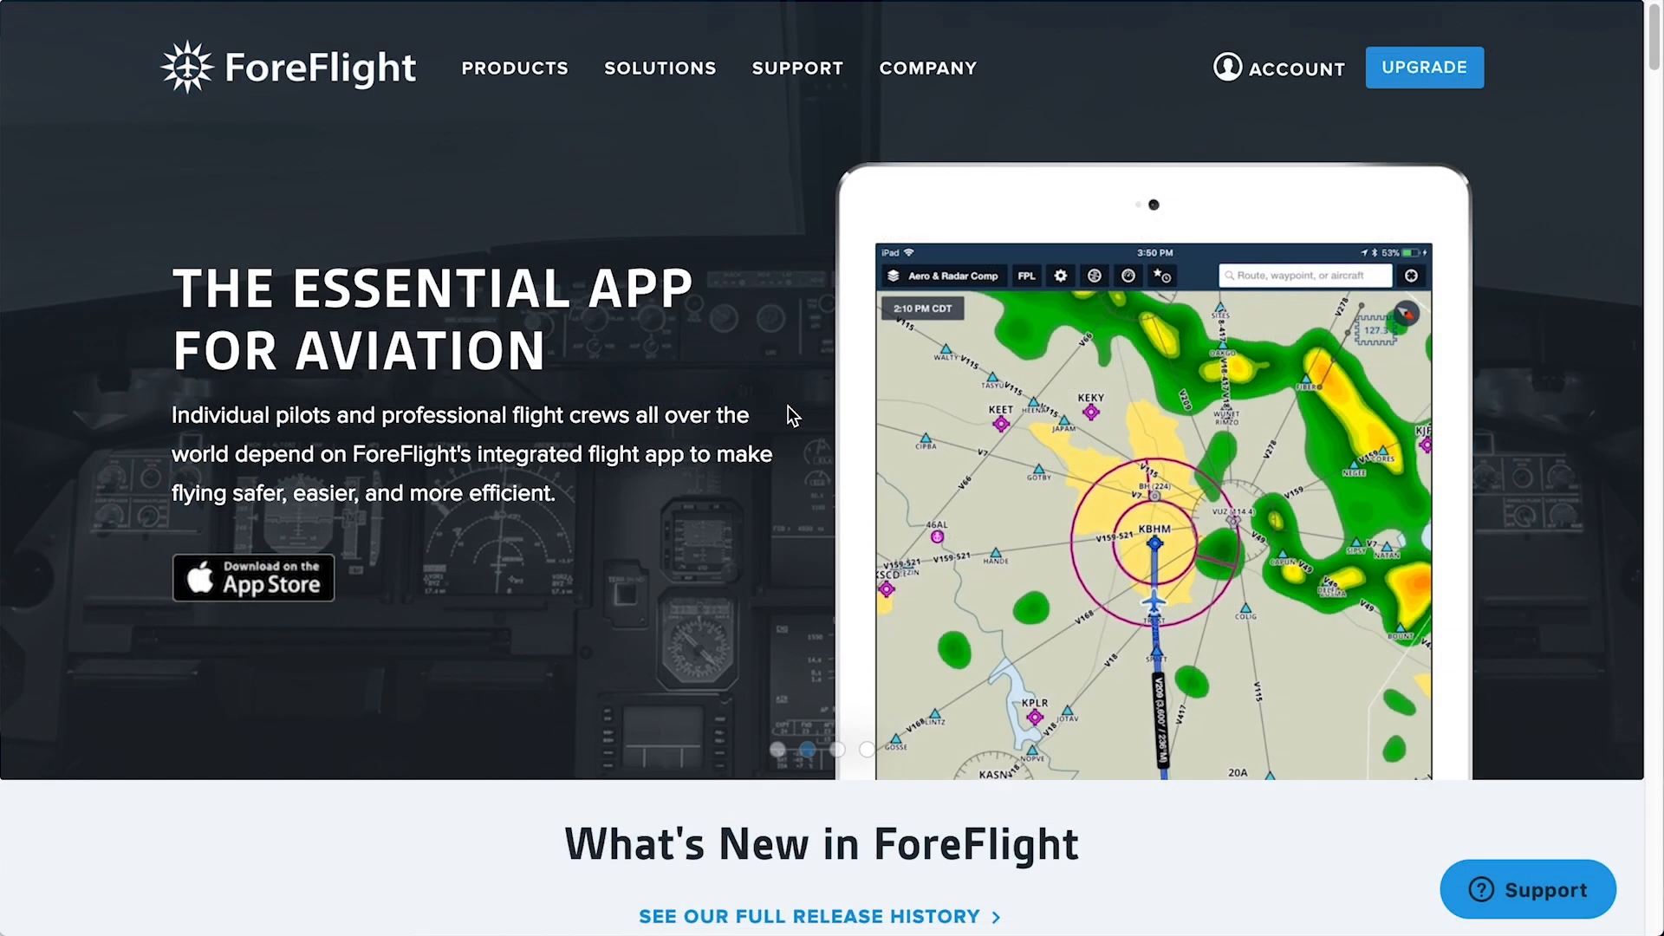
# Step: Scroll down the ForeFlight homepage to 'See our full release history' and follow it
pyautogui.scroll(-3)
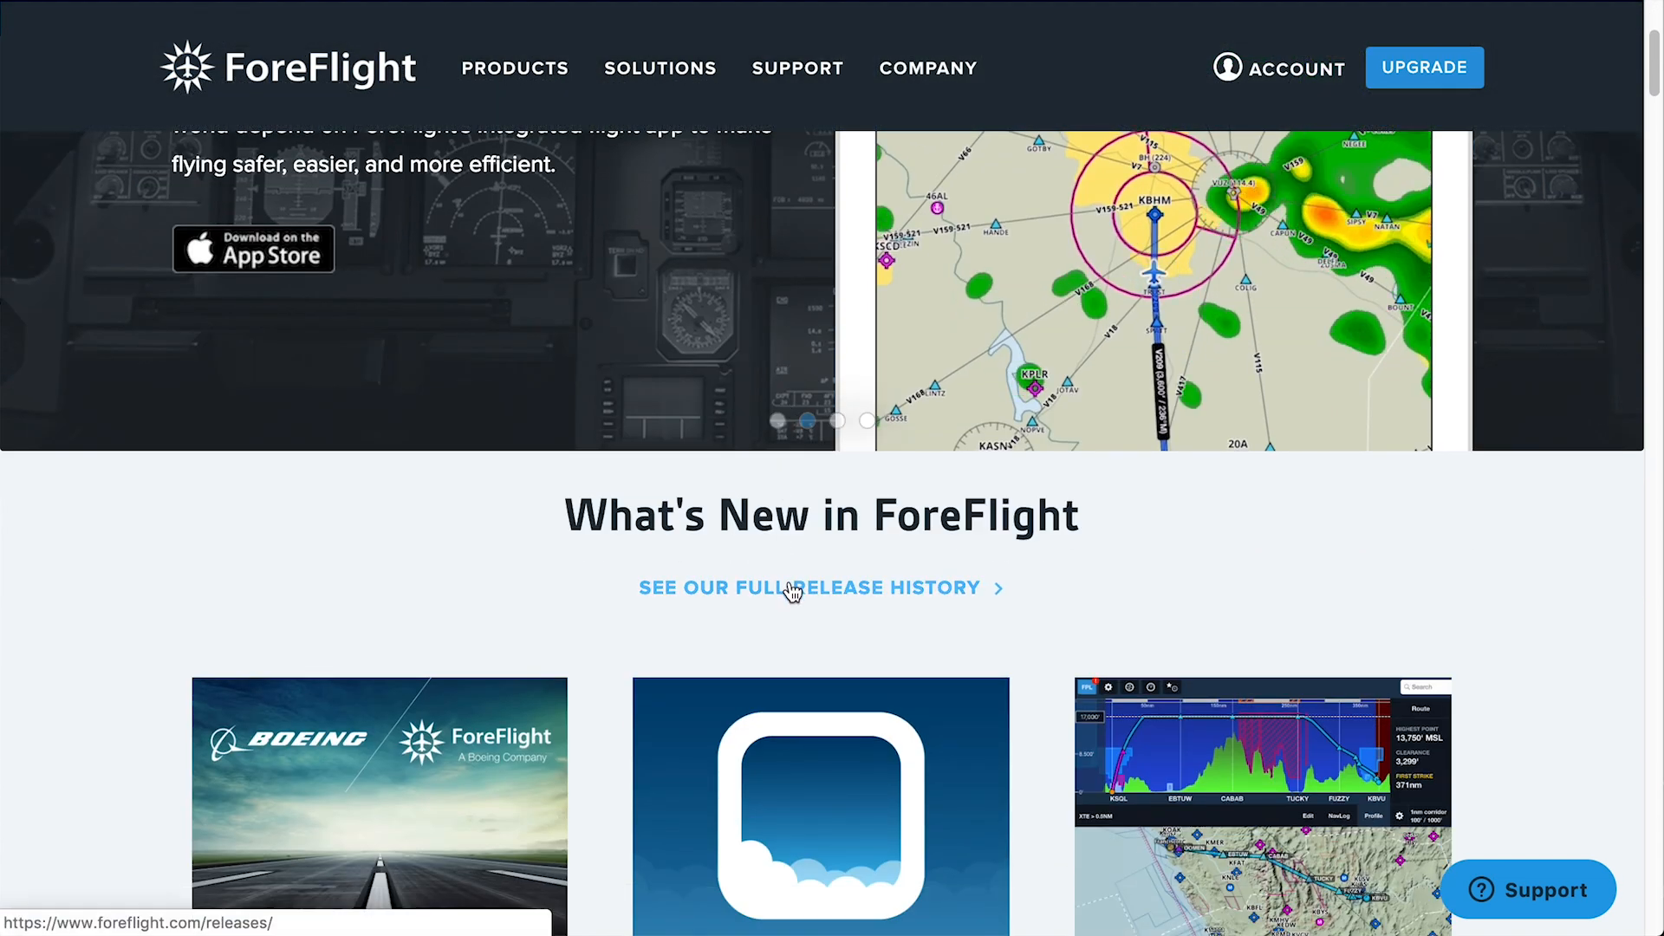
pyautogui.click(808, 587)
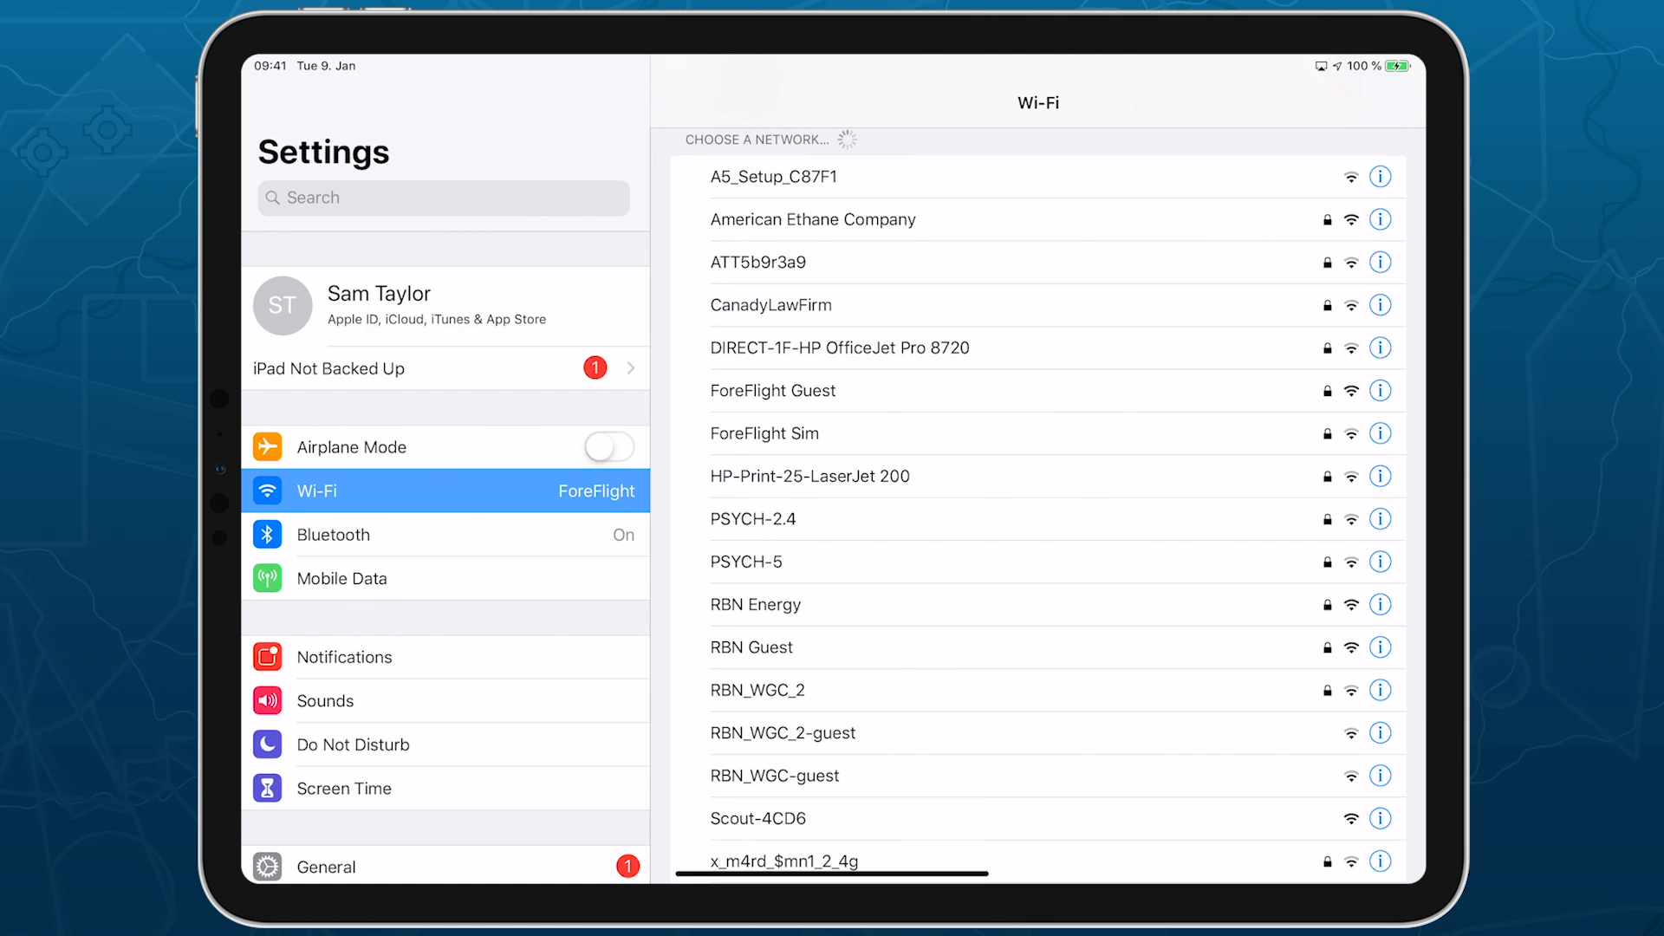
# Step: Choose the Scout-4CD6 network in the Wi-Fi network list
pyautogui.click(757, 818)
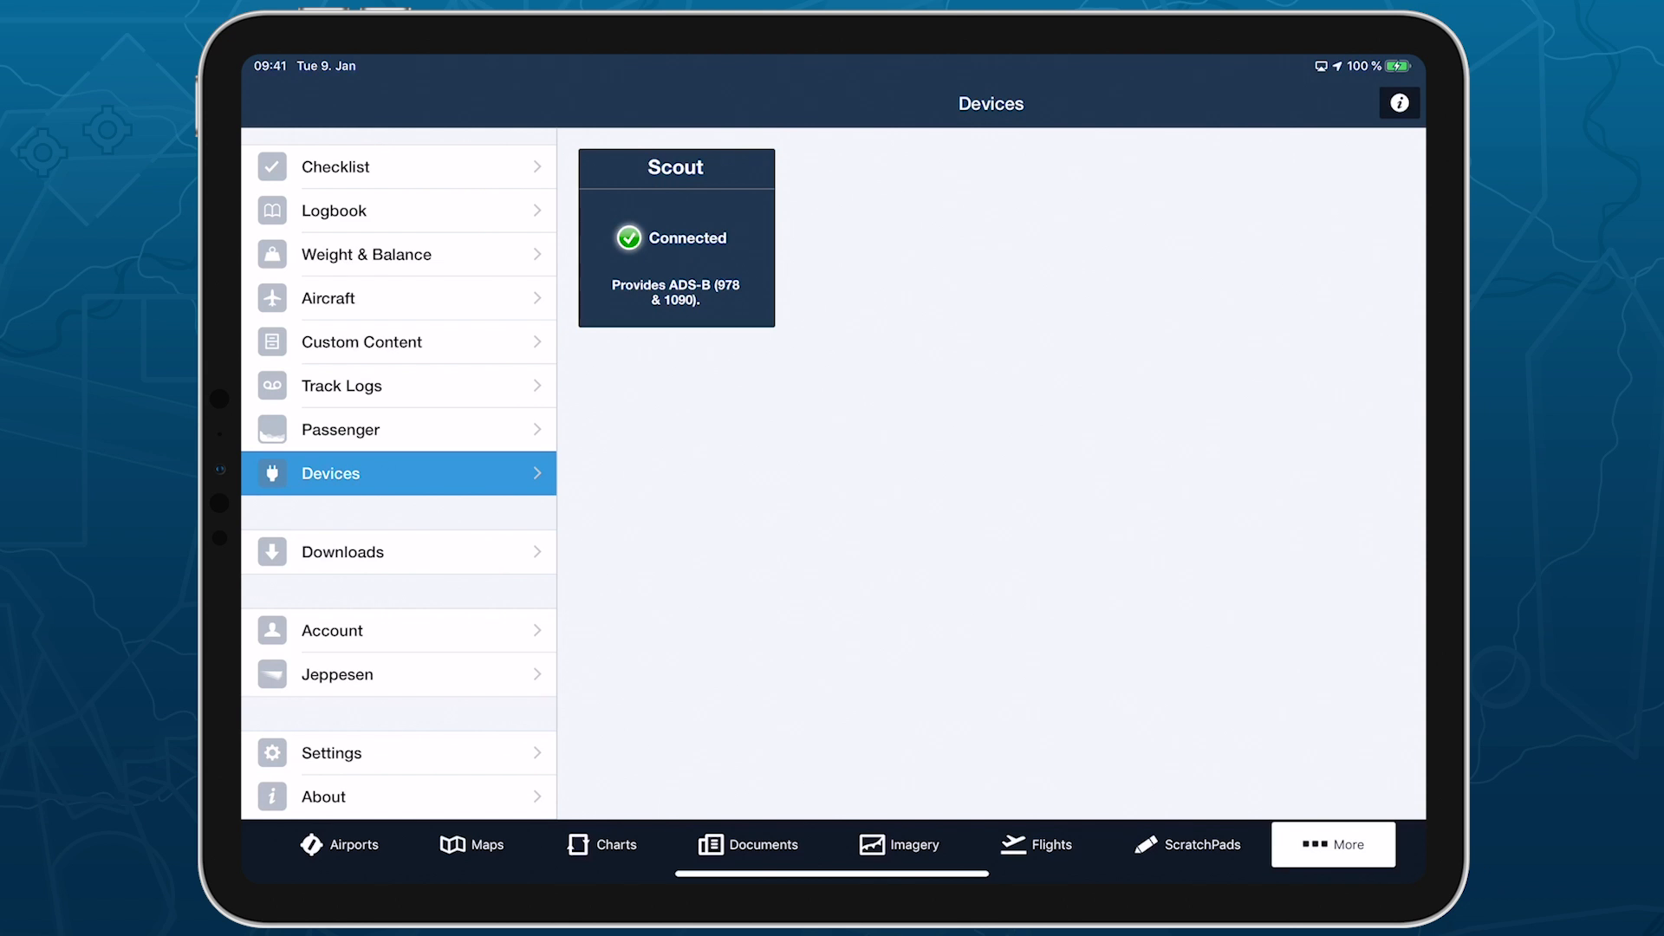
# Step: Apply the Scout firmware update, close the completion notice, and open iPad Settings
pyautogui.click(675, 237)
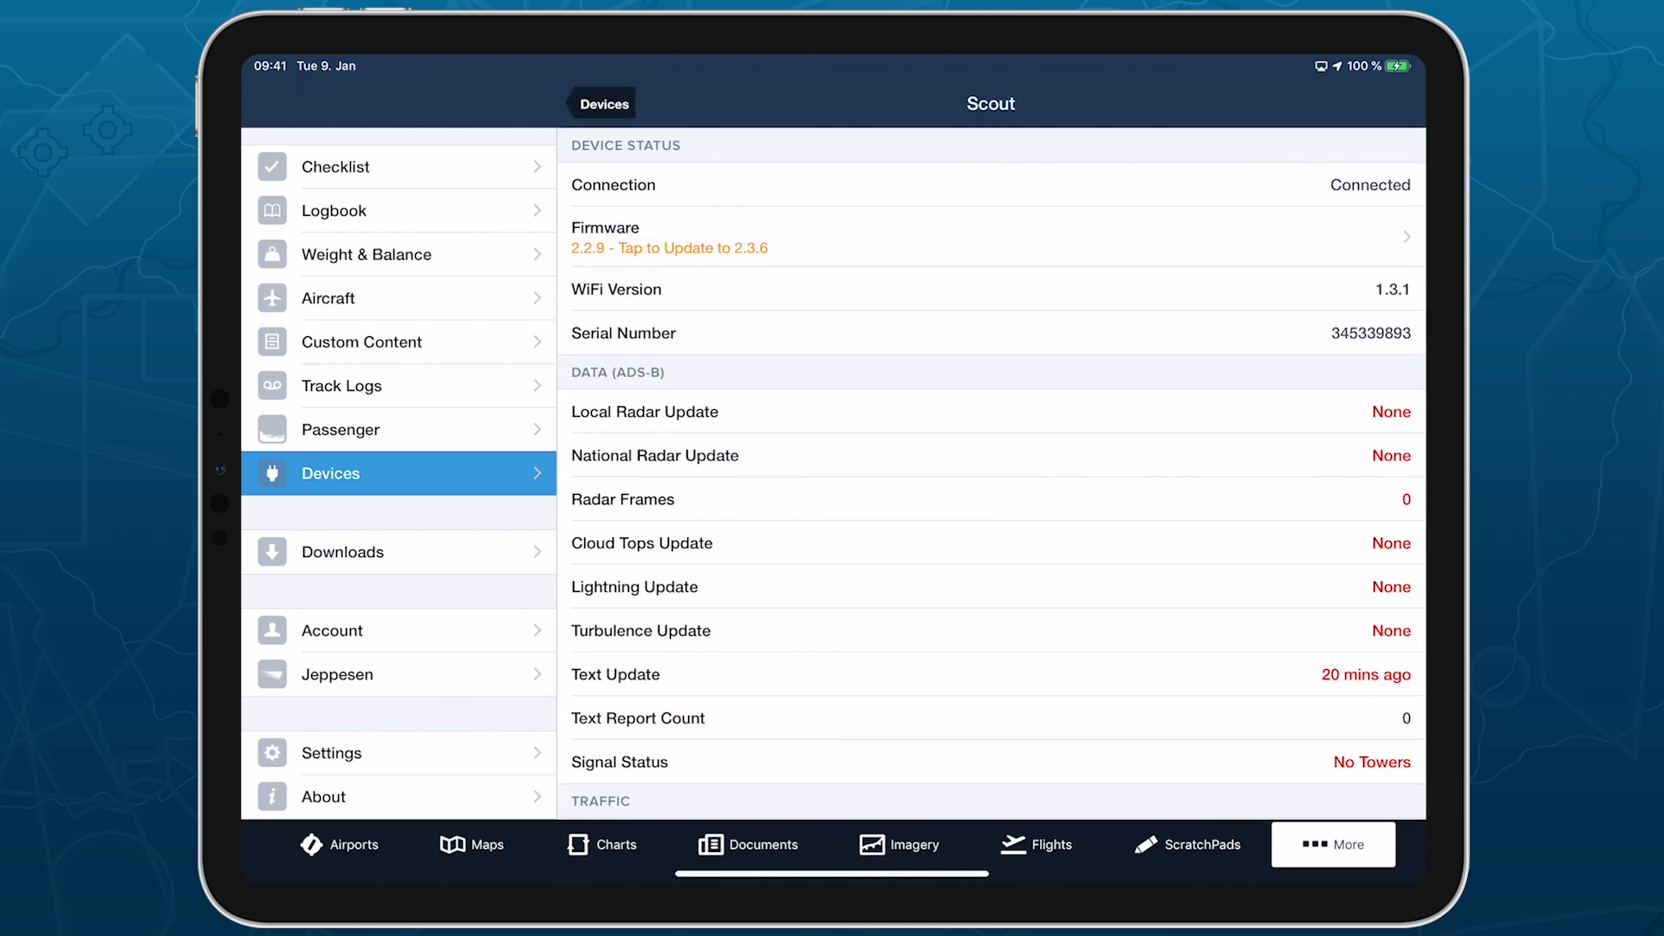
pyautogui.click(668, 247)
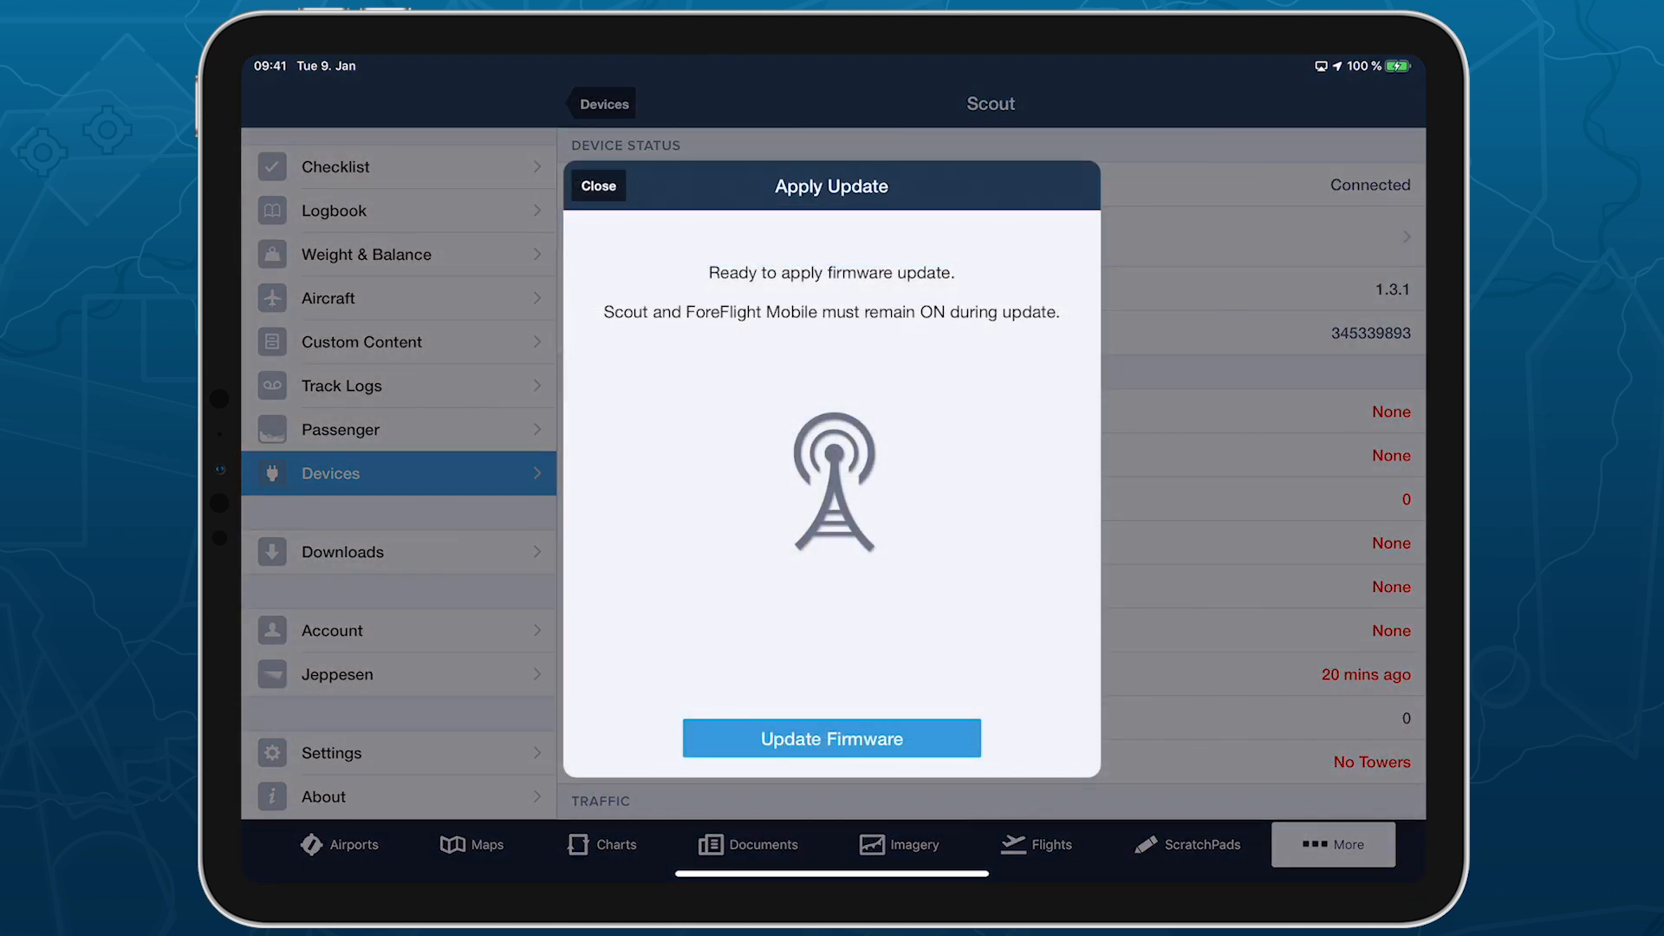
pyautogui.click(831, 737)
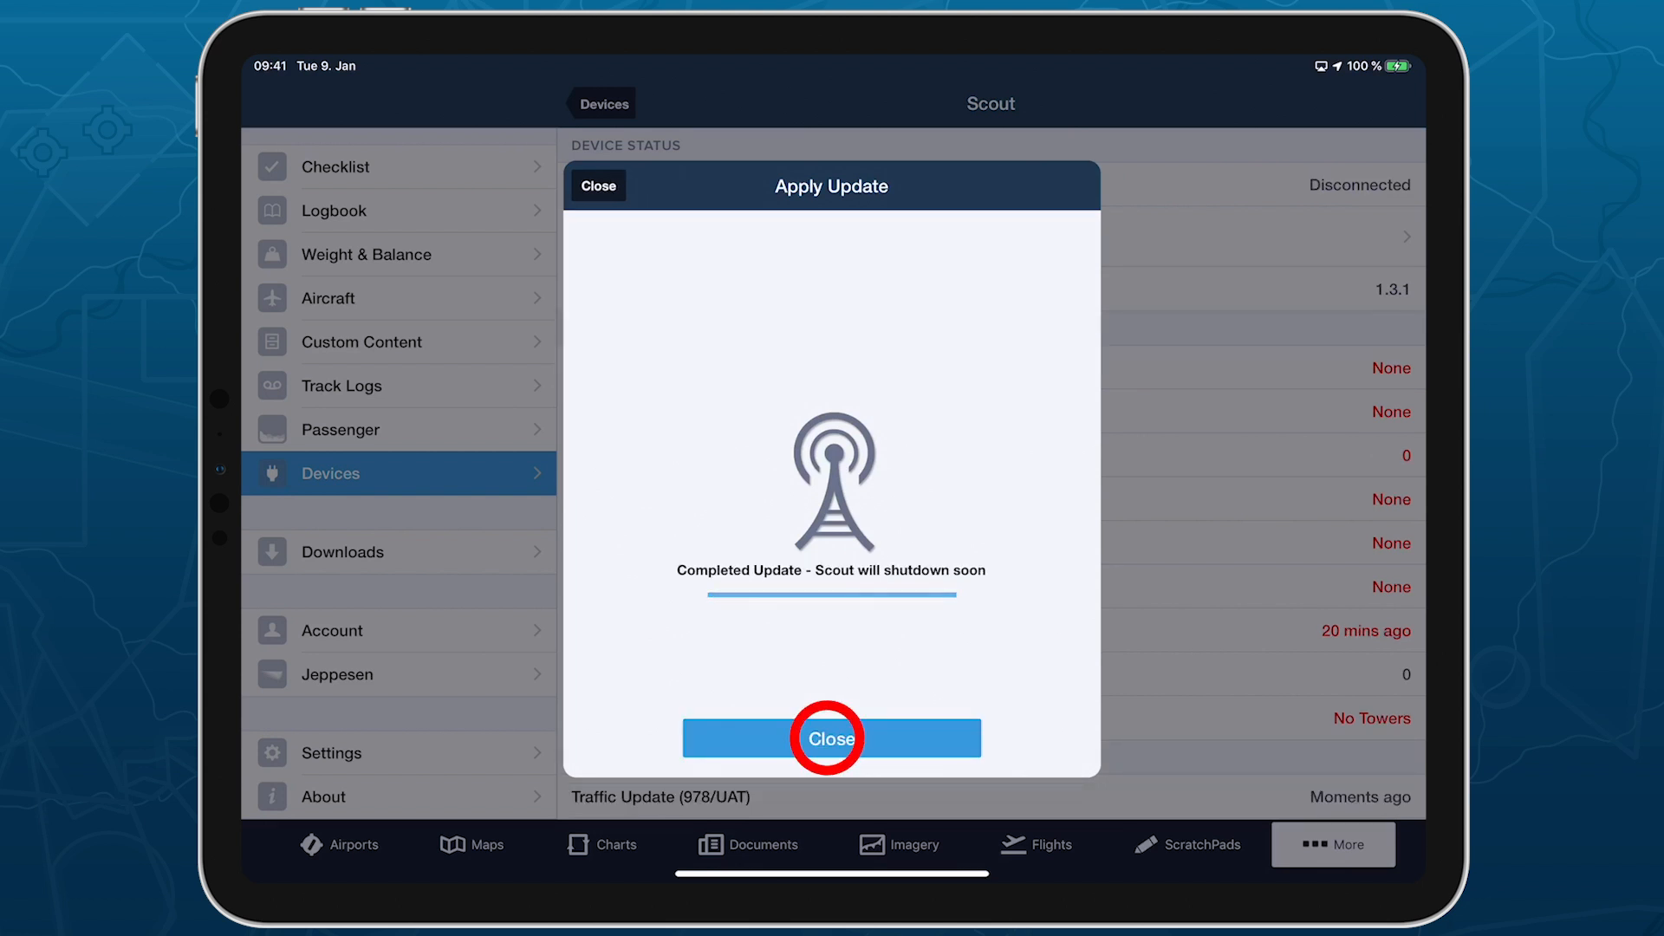
pyautogui.click(831, 737)
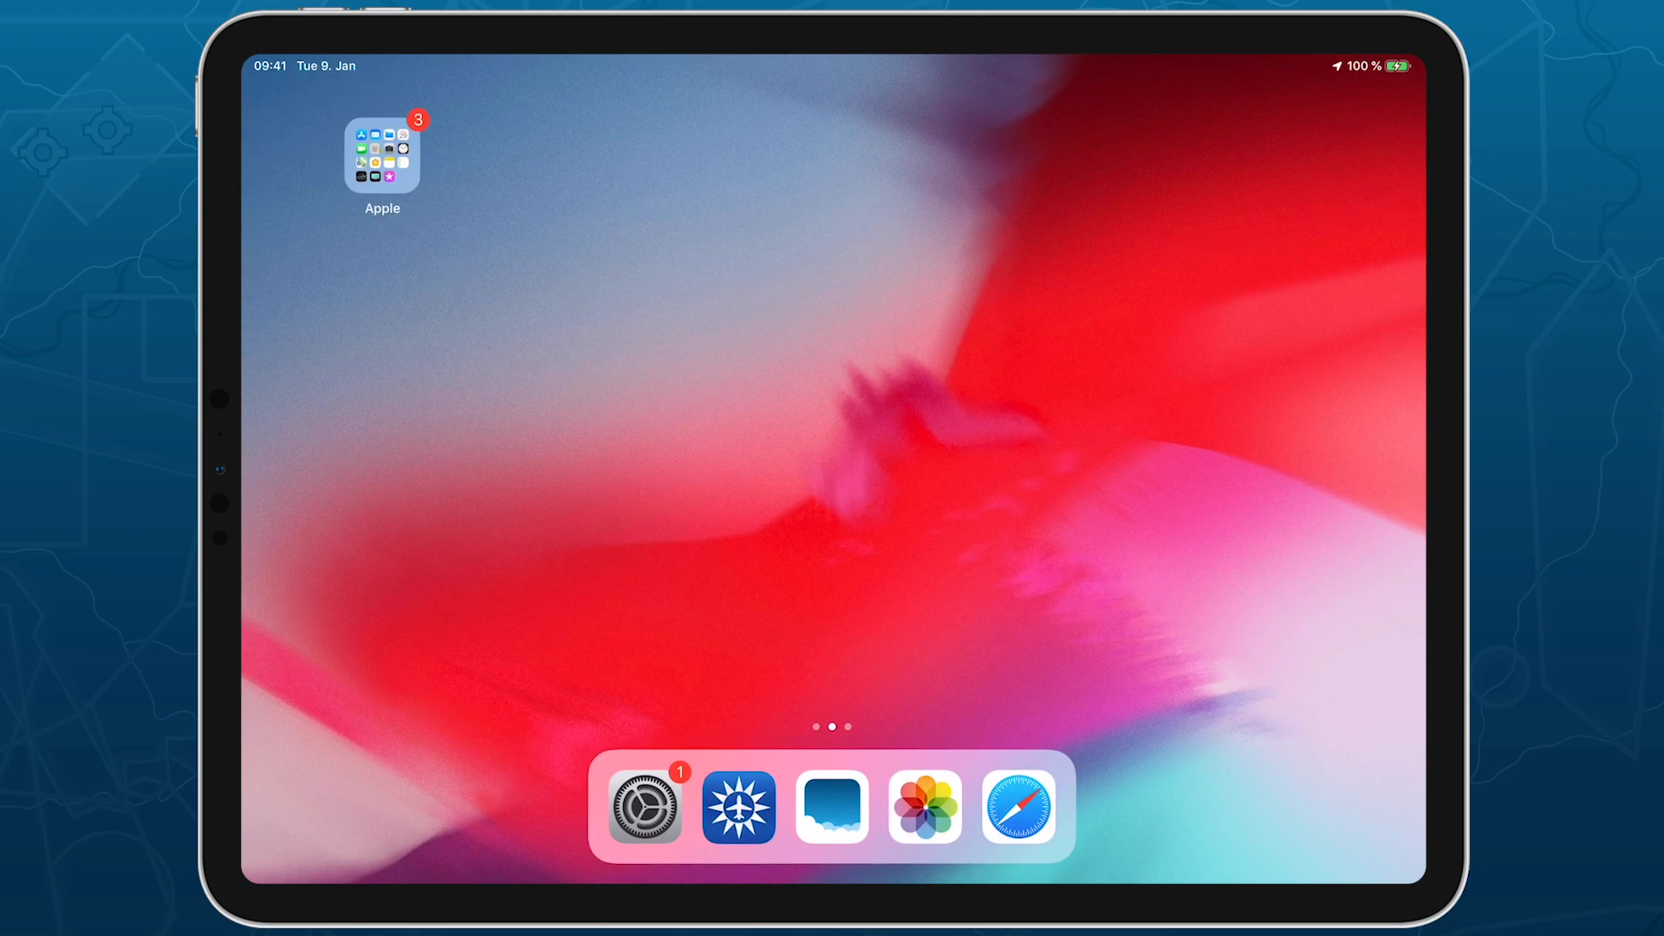
pyautogui.click(644, 807)
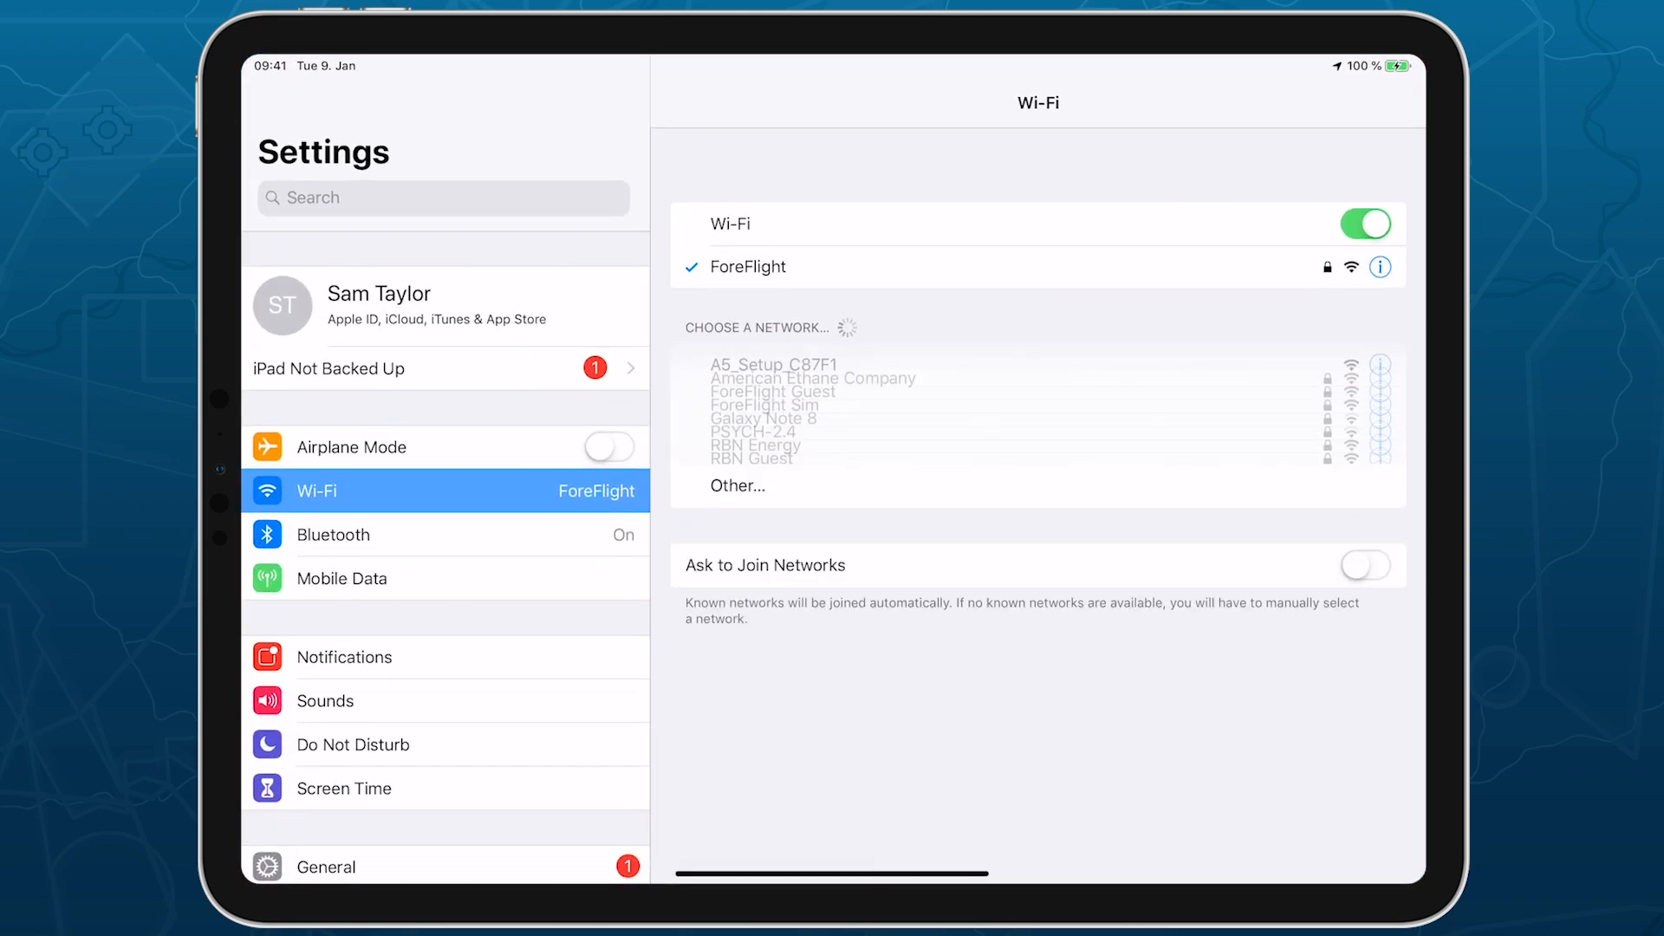